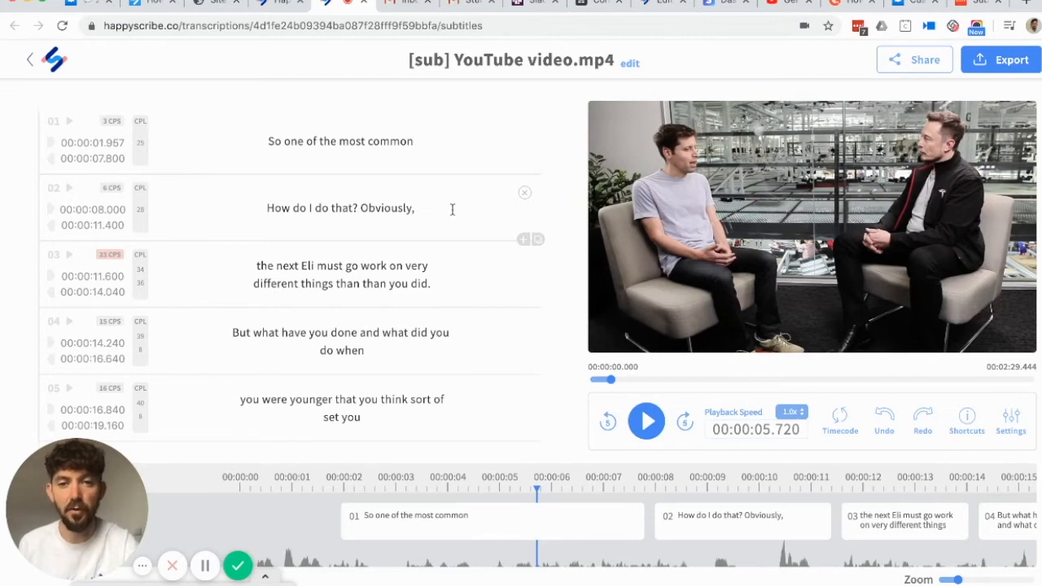
pyautogui.moveTo(526, 196)
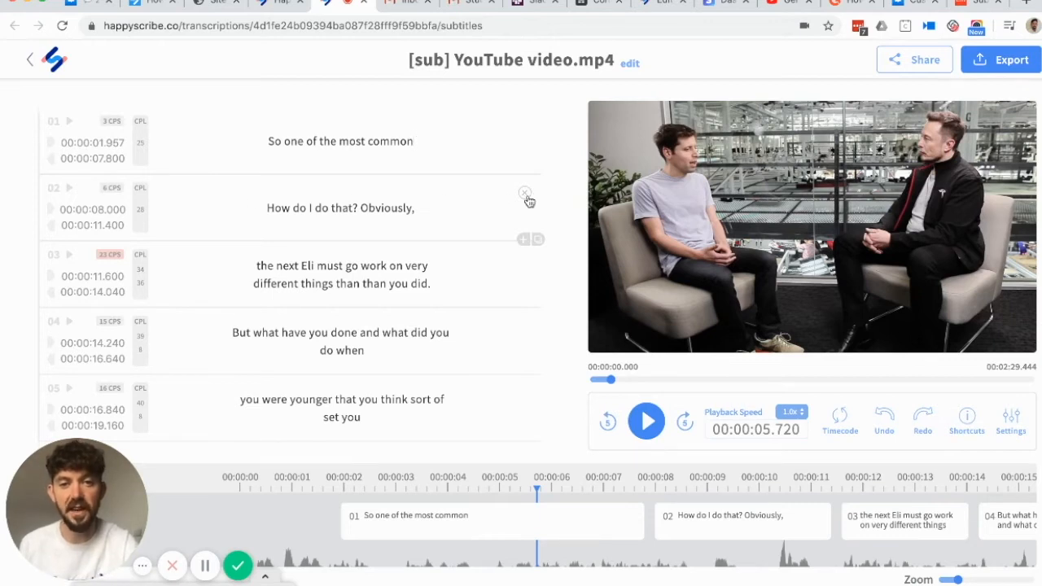
# Step: Remove subtitle 02, "How do I do that? Obviously,", using its hover X button
pyautogui.click(524, 193)
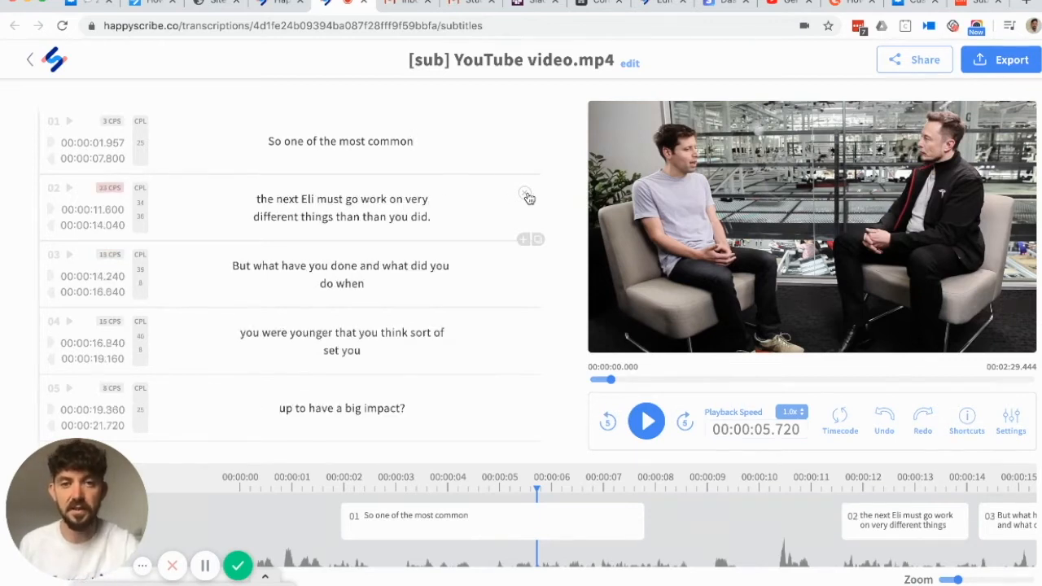